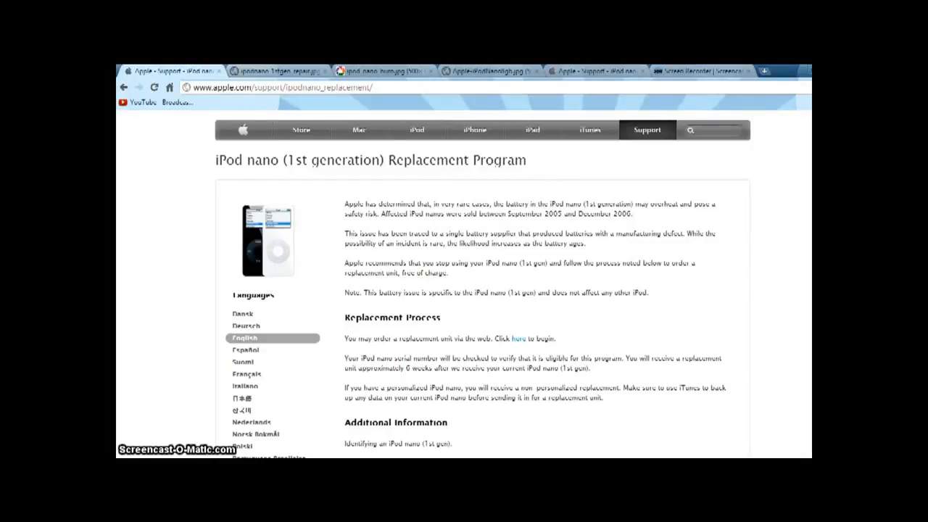
# Switch to the black and white iPod nano image, then the burnt iPod nano photo.
pyautogui.click(278, 70)
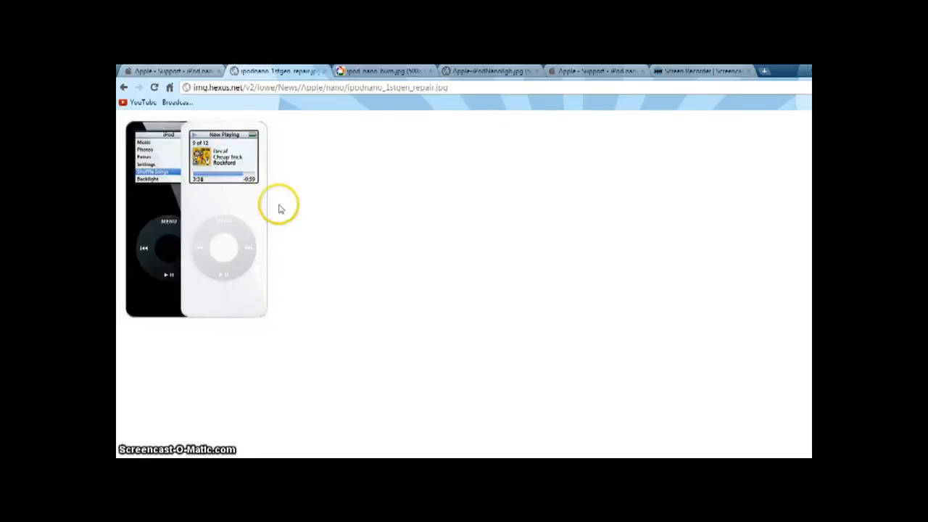
pyautogui.moveTo(334, 183)
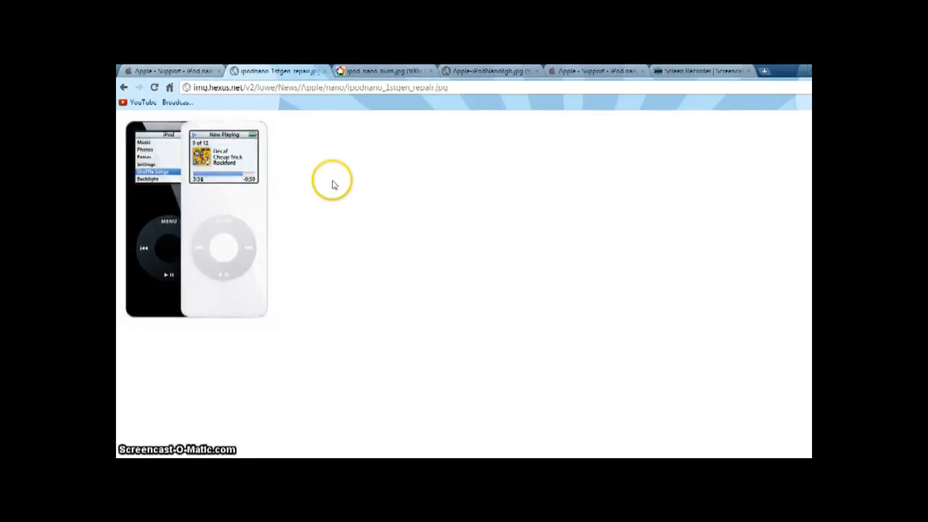
pyautogui.click(380, 70)
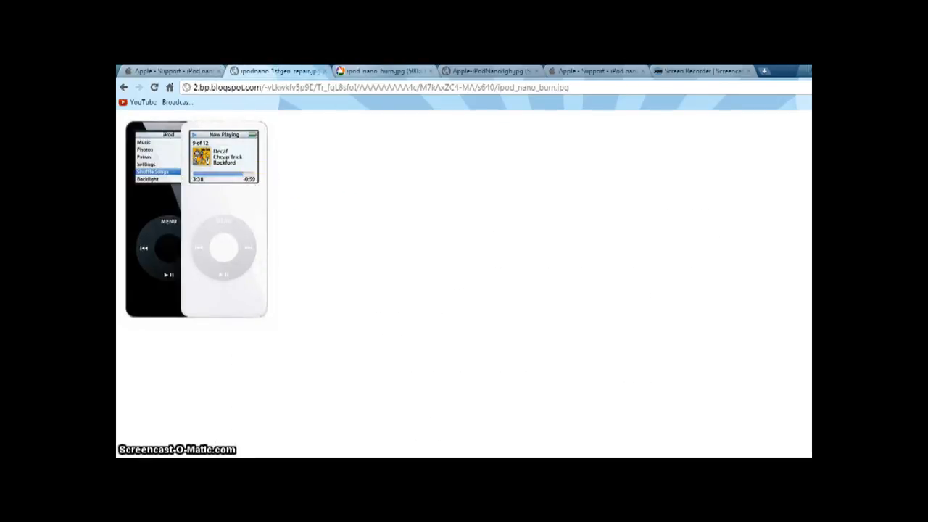
# View the burnt iPod nano photo, the black and white image, then the colourful iPod nano lineup.
pyautogui.click(377, 70)
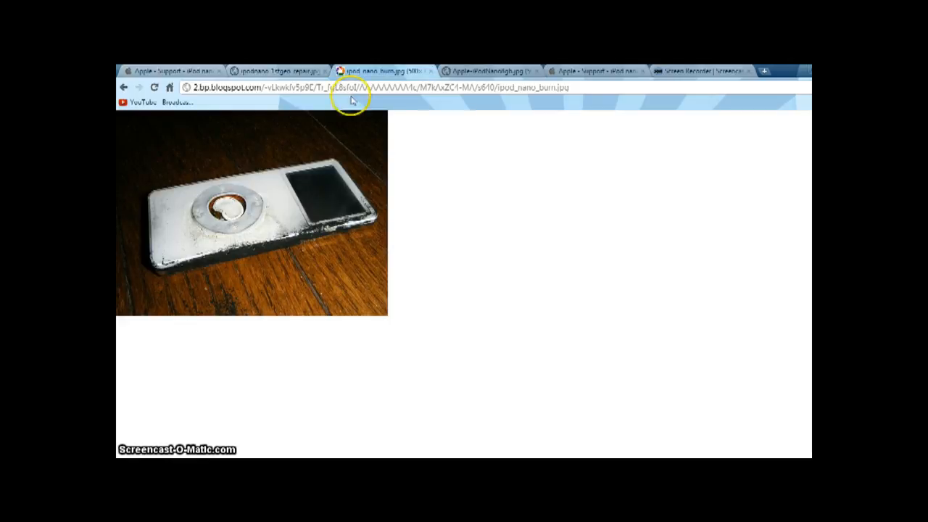
pyautogui.moveTo(275, 261)
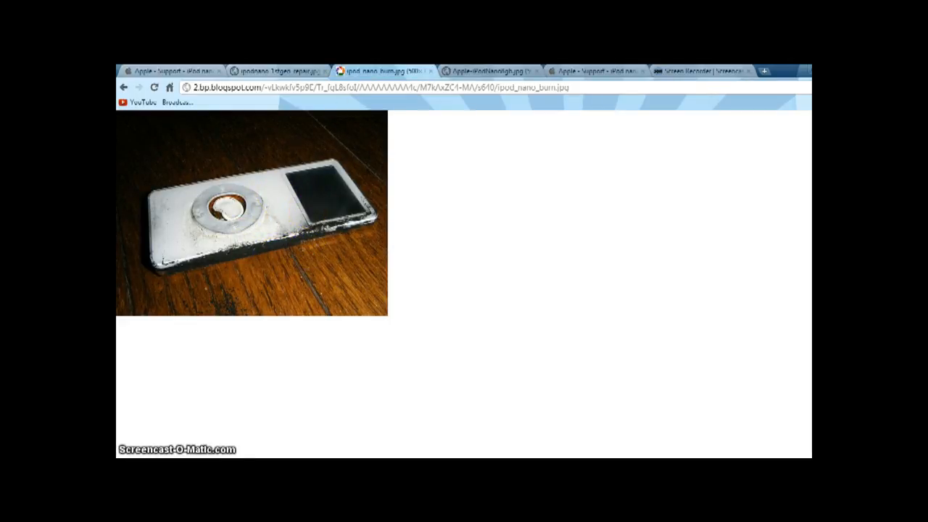
pyautogui.click(279, 72)
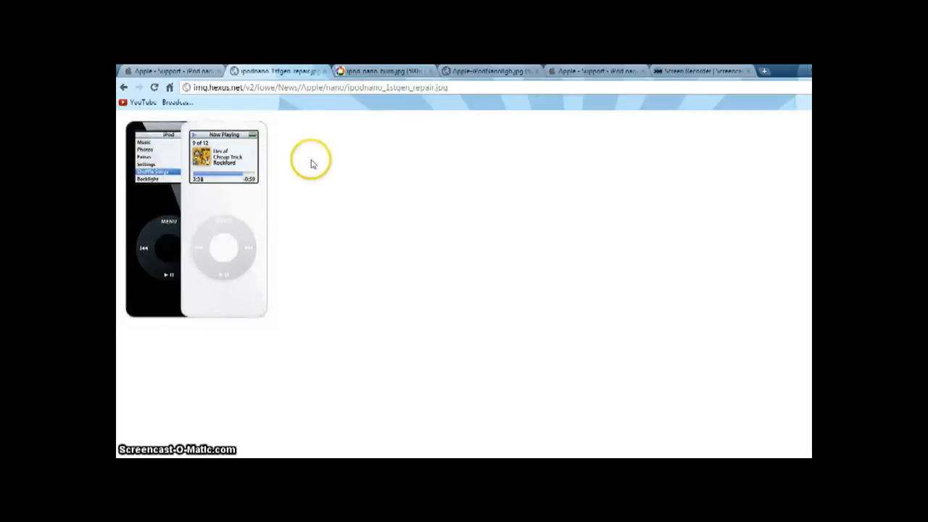
pyautogui.click(490, 71)
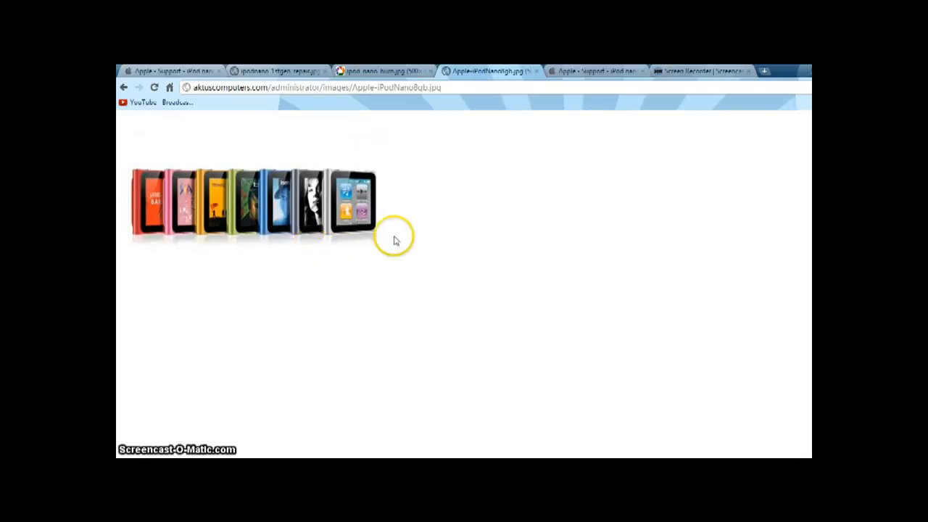
# Revisit the iPod nano (1st generation) Replacement Program page, then return to the black and white image.
pyautogui.click(595, 71)
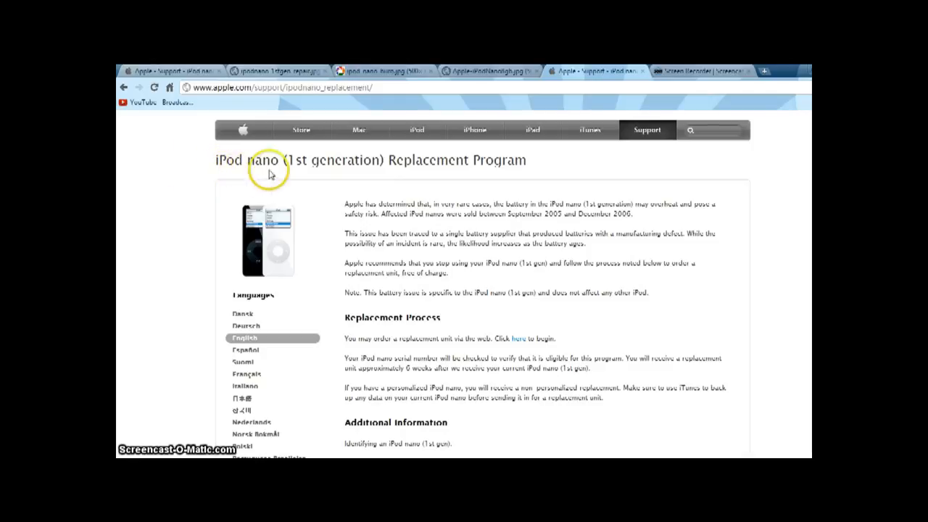
pyautogui.moveTo(452, 189)
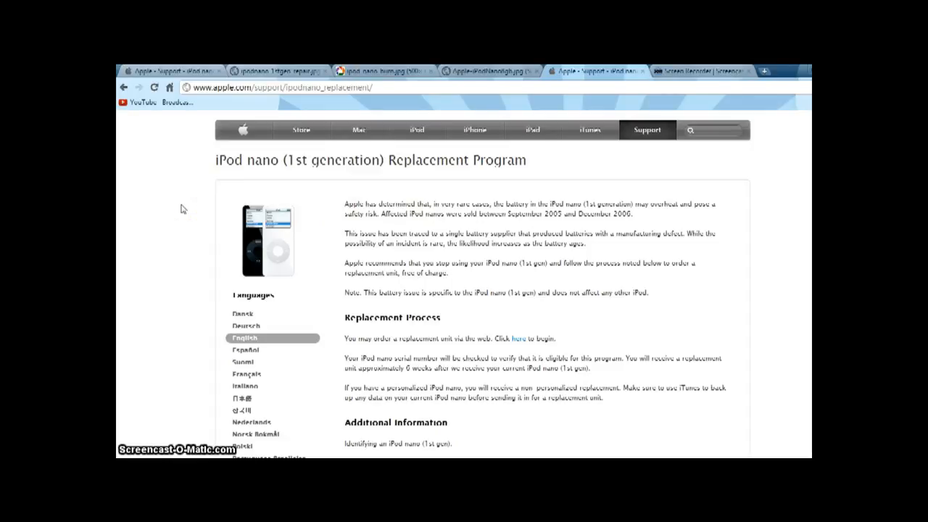
pyautogui.click(278, 70)
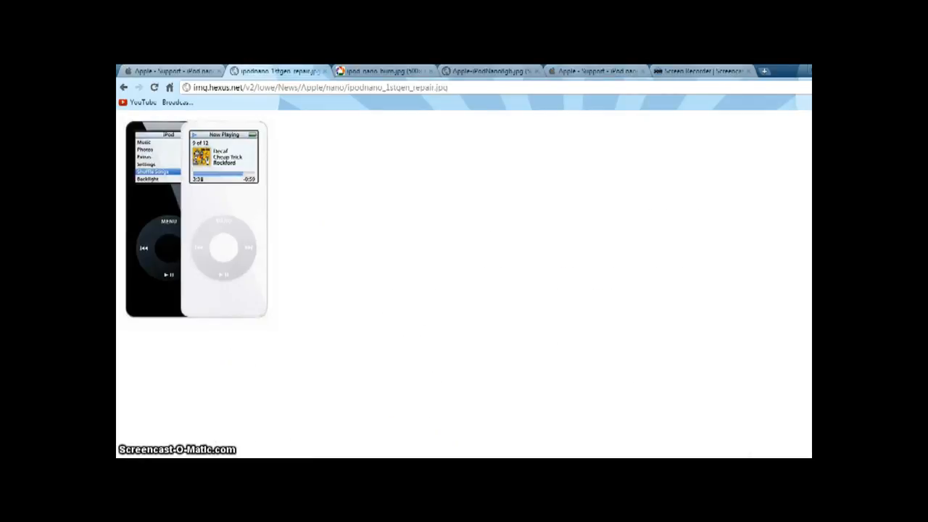